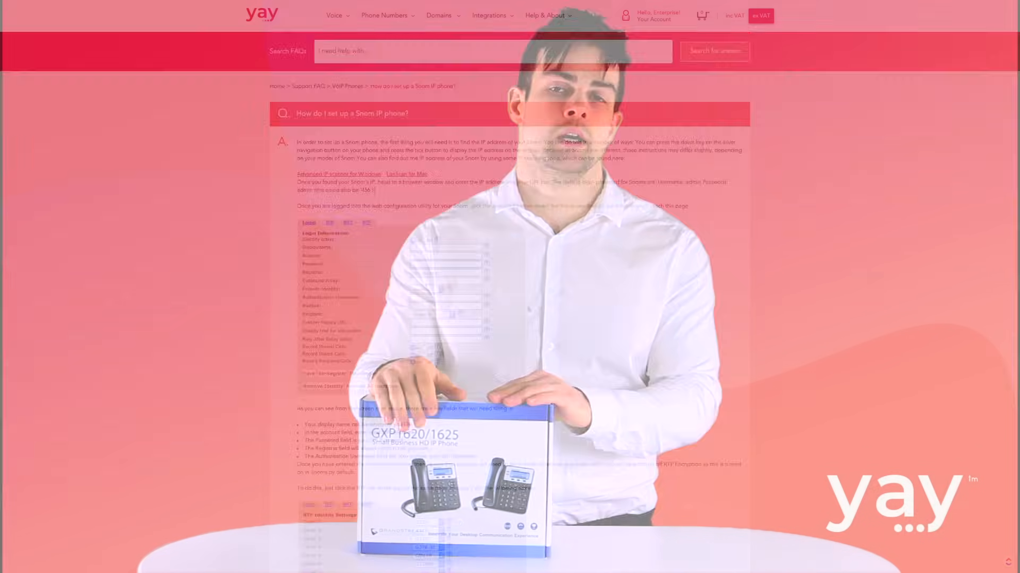
{"action": "scroll", "scroll_direction": "down", "scroll_amount": 3}
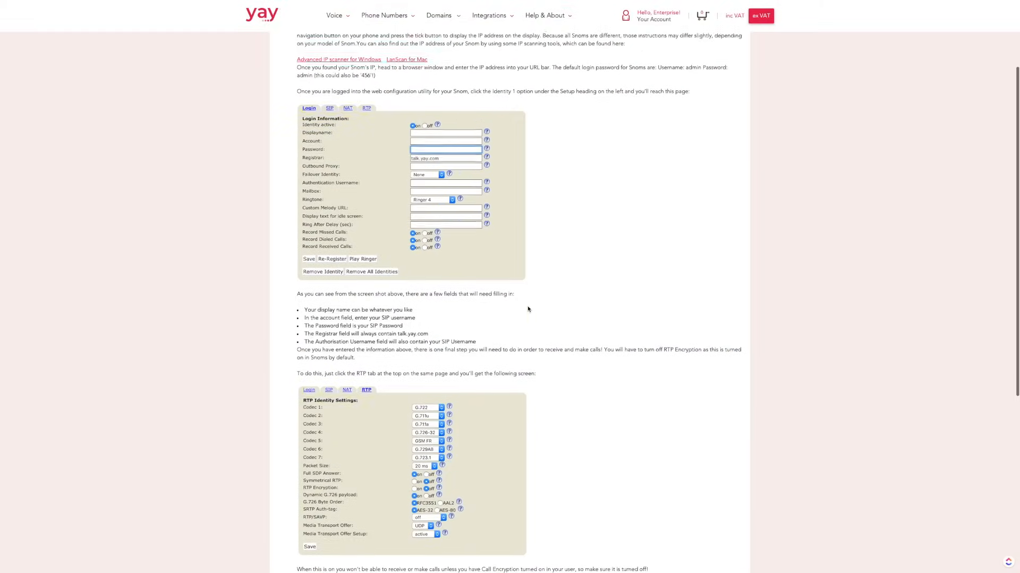